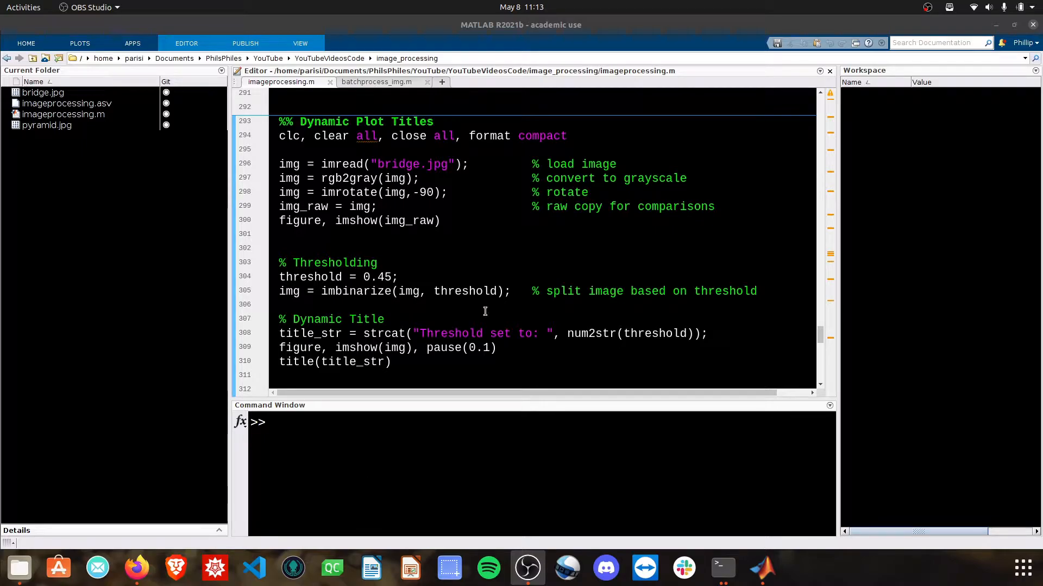
- Change the threshold value on line 304 from 0.45 to 0.8
left_click_drag(279, 277, 511, 290)
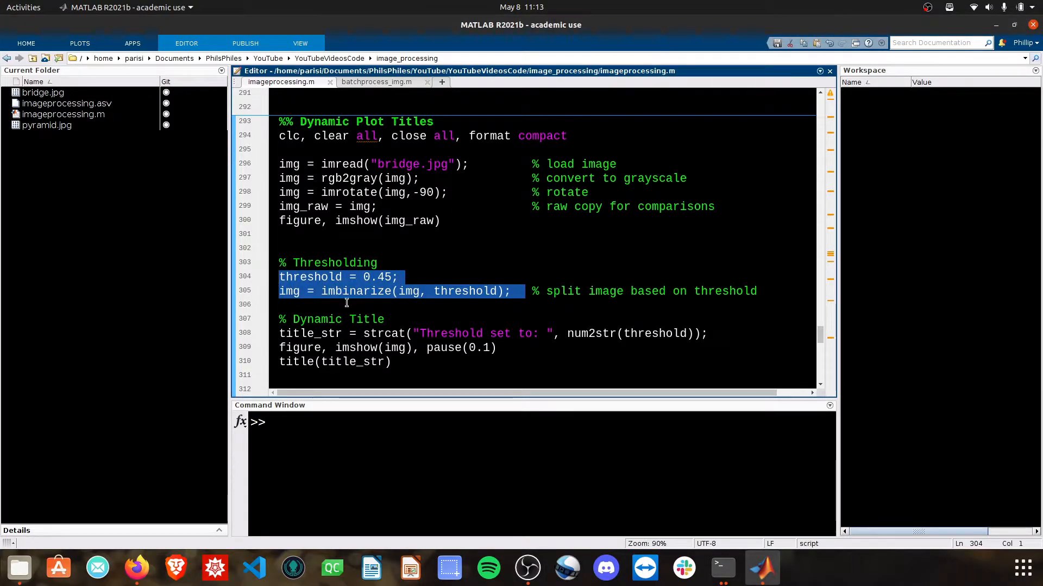
double_click(335, 291)
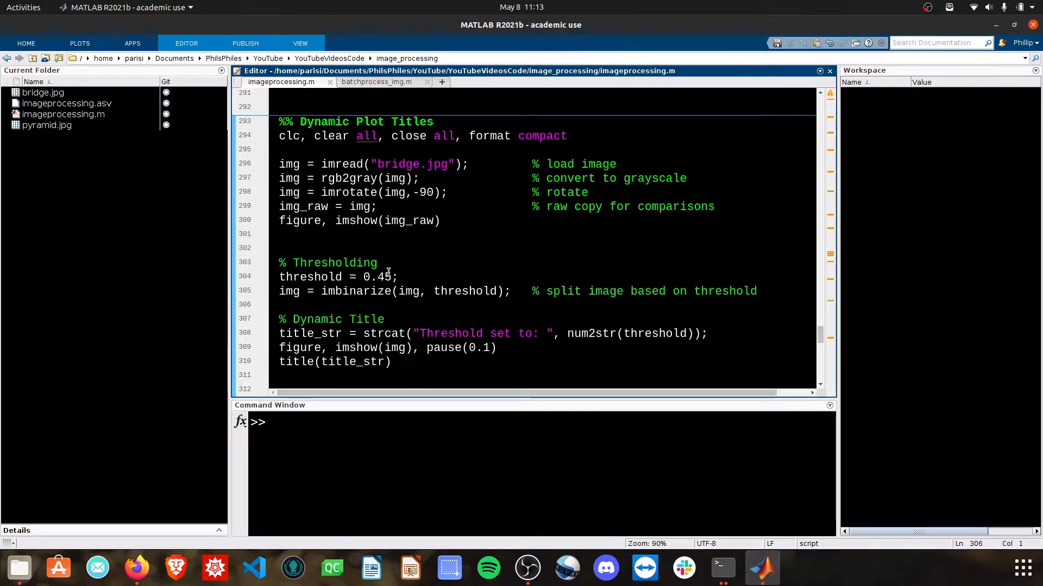
double_click(377, 278)
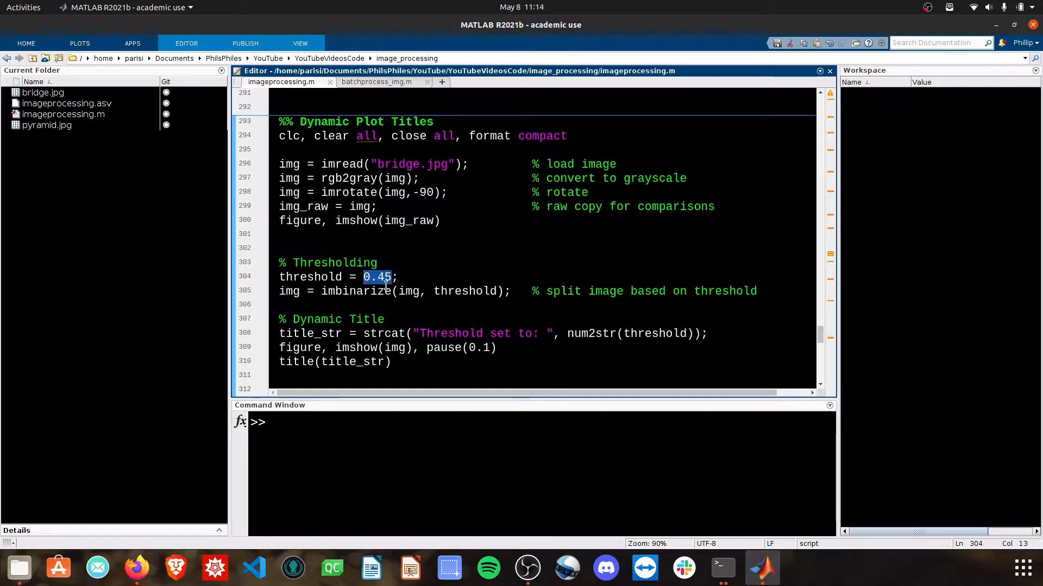
type("0.8")
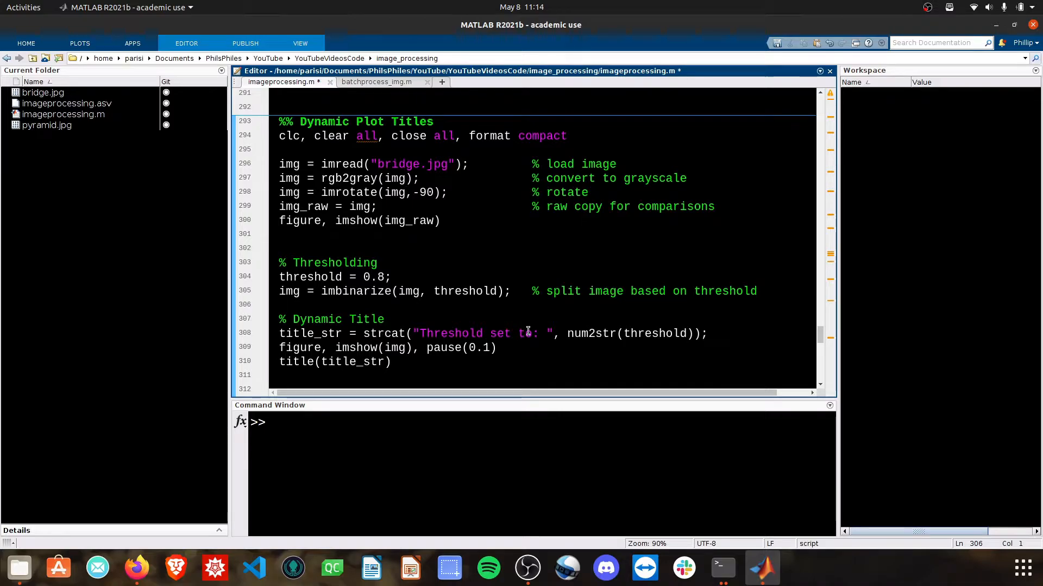
double_click(294, 361)
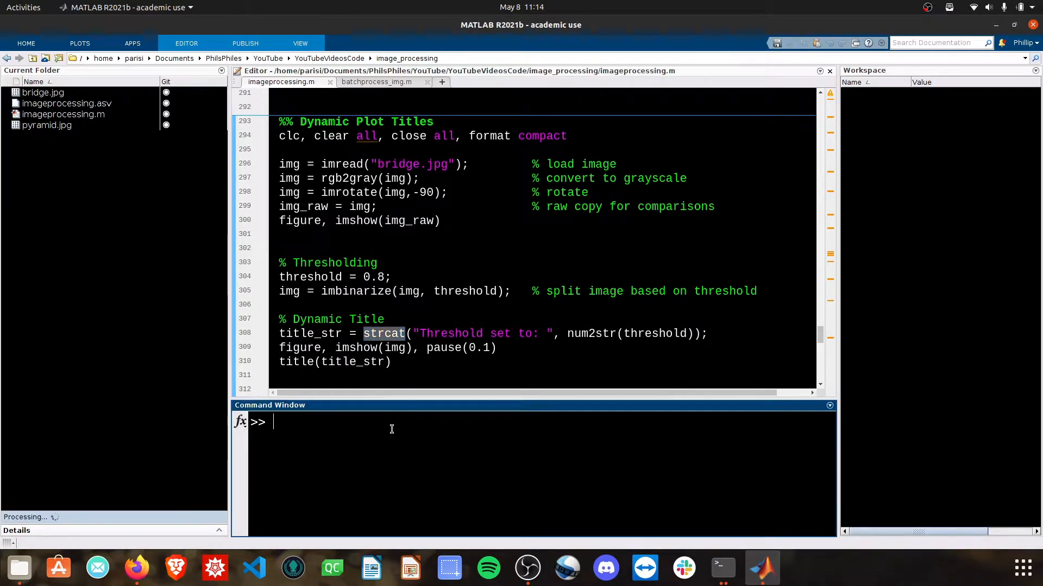
- Test strcat("Hello","World") in the Command Window to compare spacing in concatenation
type("str")
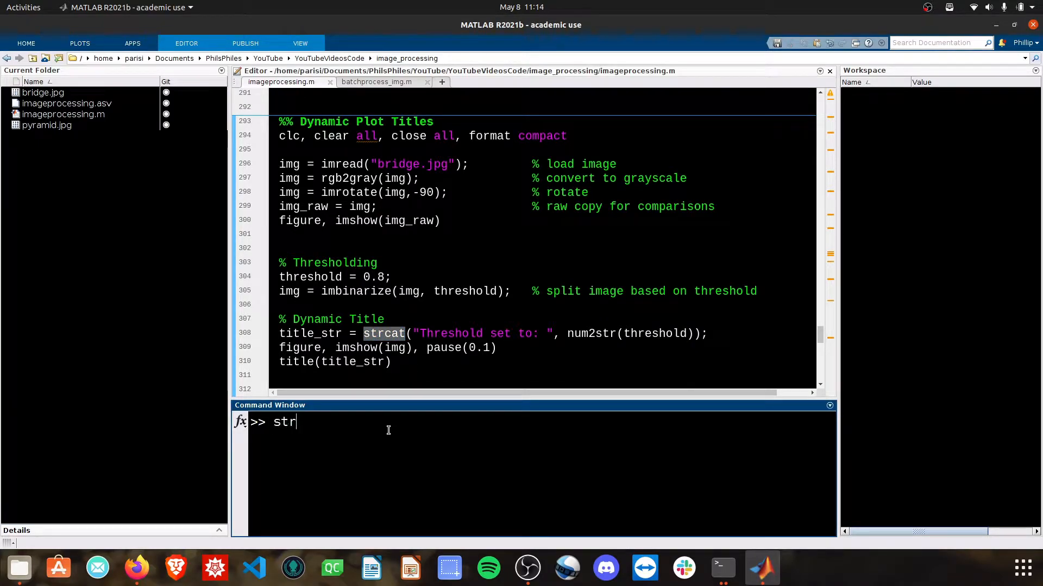
type("cat(\"")
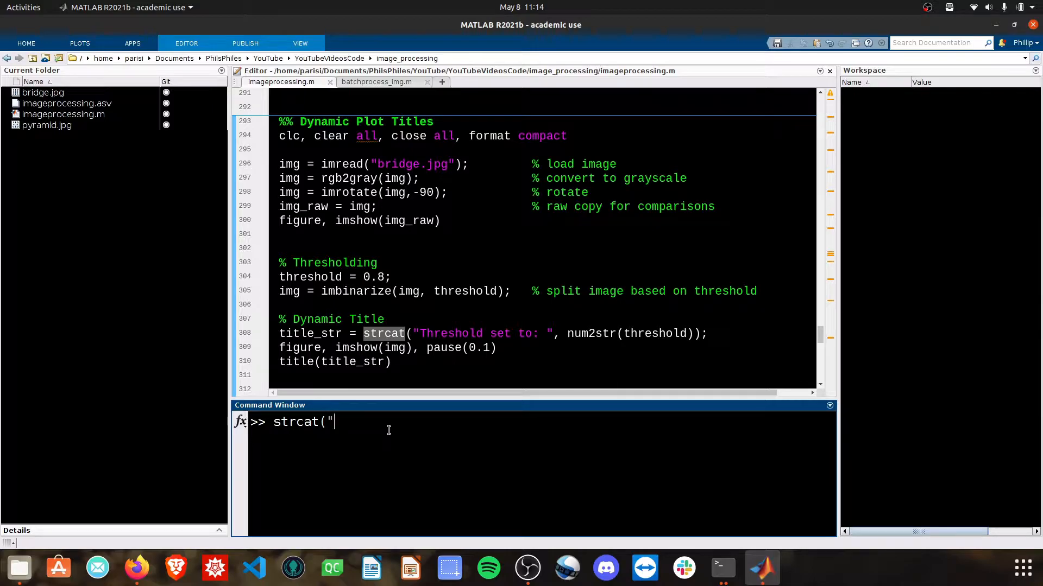
type("Hello\",\"Wor")
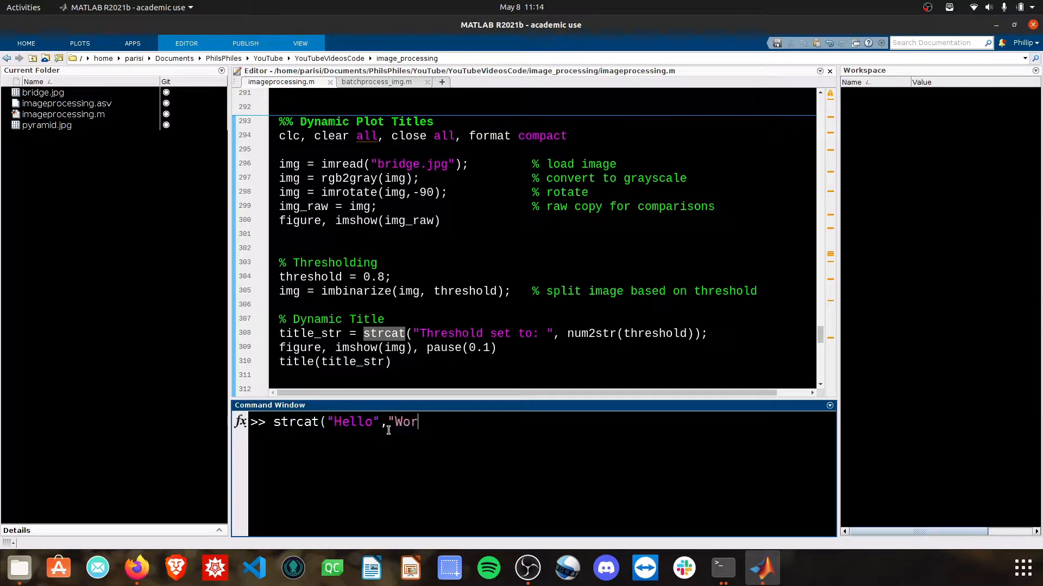
type("ld\"")
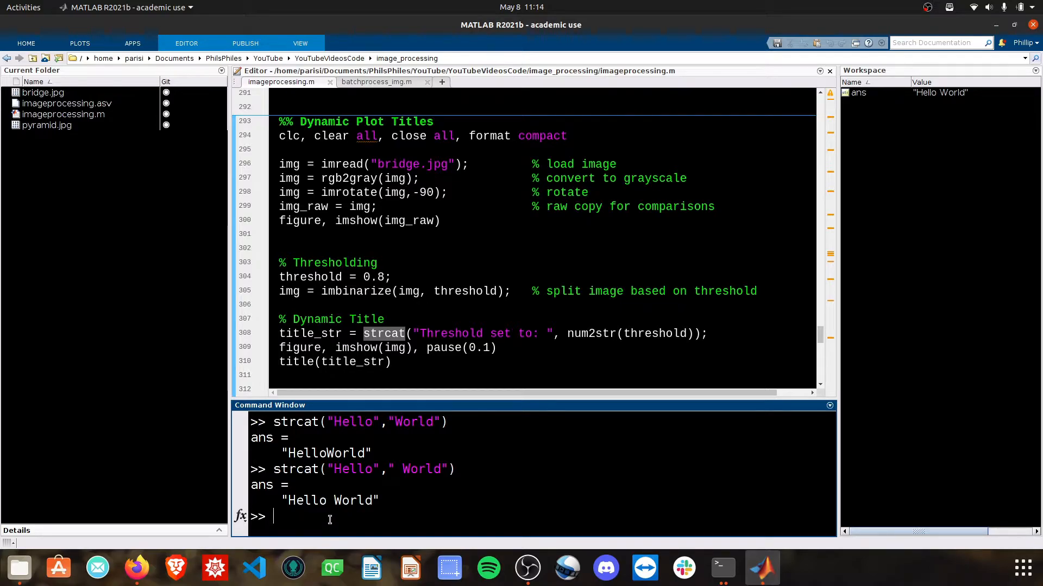
double_click(450, 332)
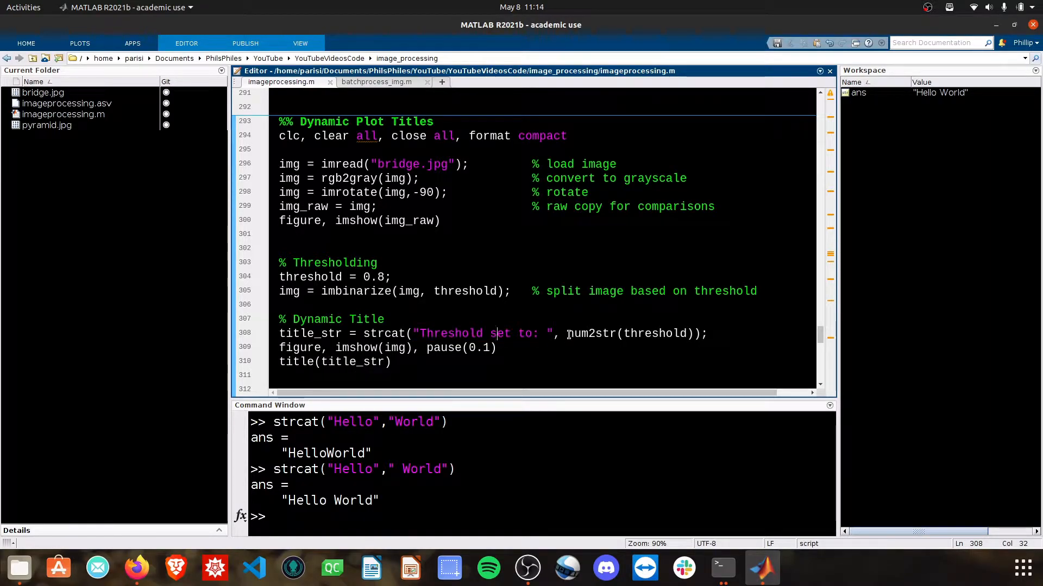
- Review the threshold and num2str title code, then run the section showing 'Threshold set to: 0.8'
left_click_drag(279, 276, 392, 276)
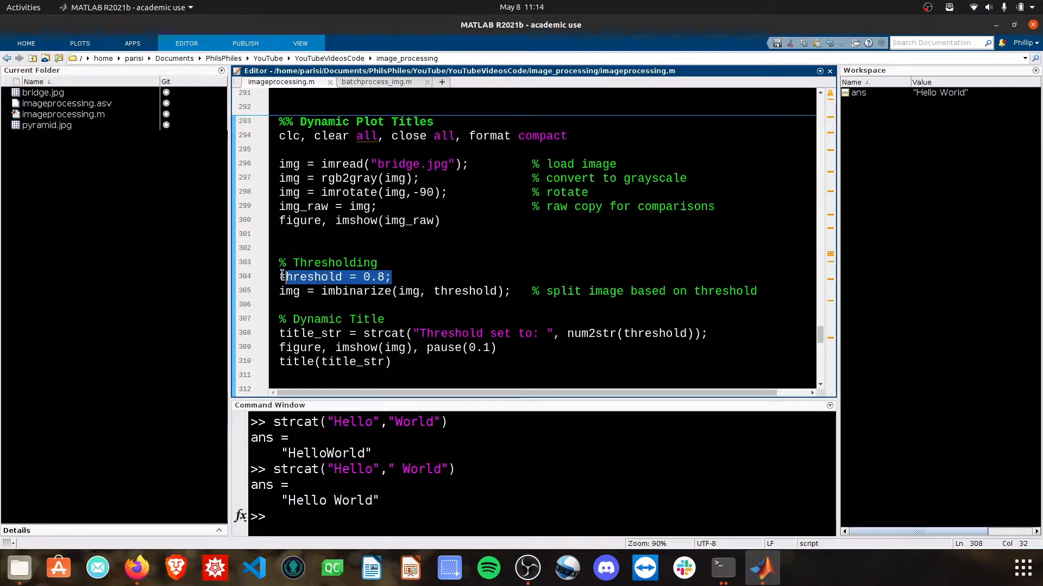
double_click(648, 333)
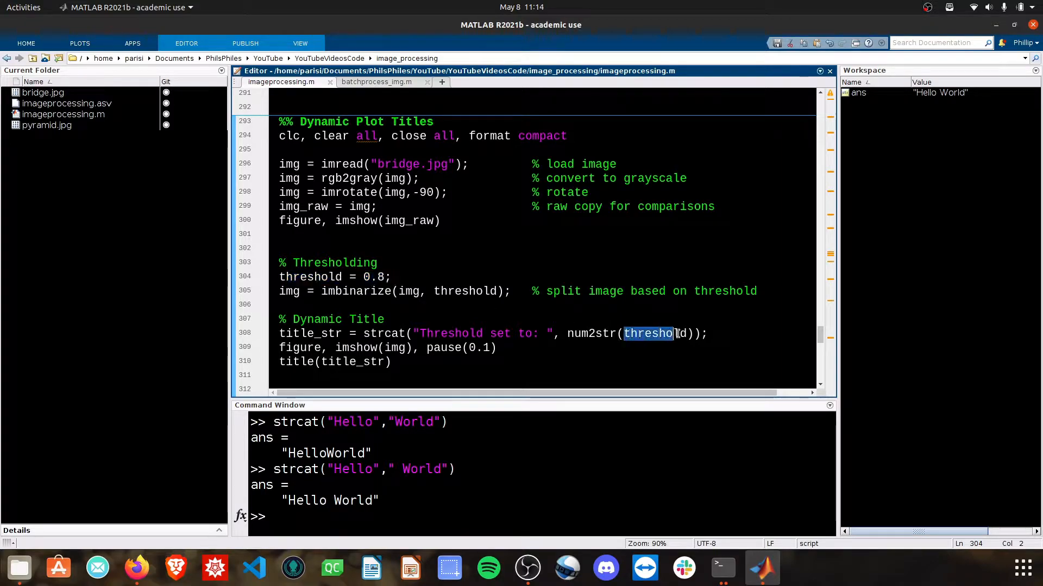
double_click(655, 332)
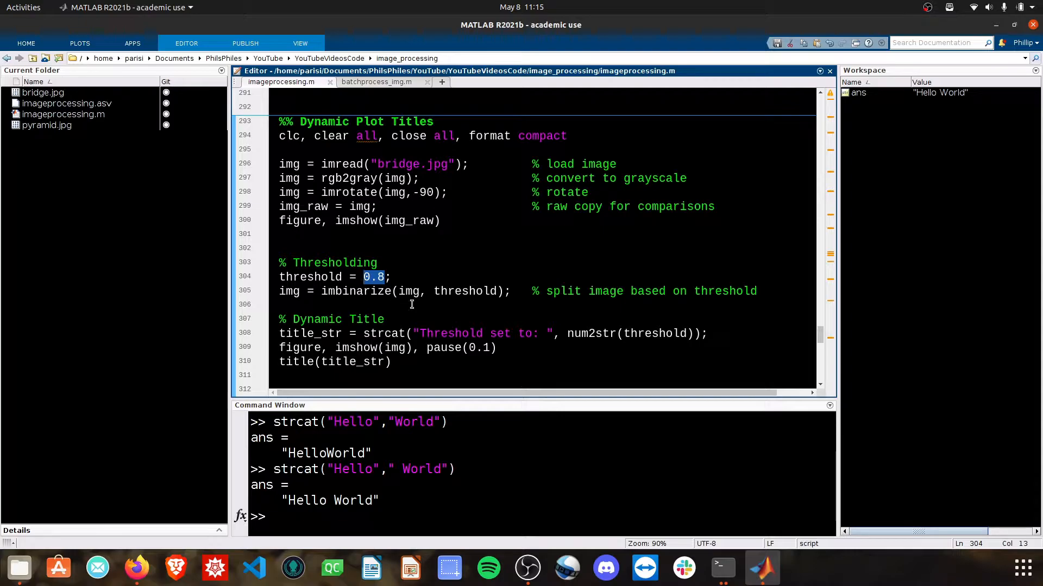
mouse_move(565, 333)
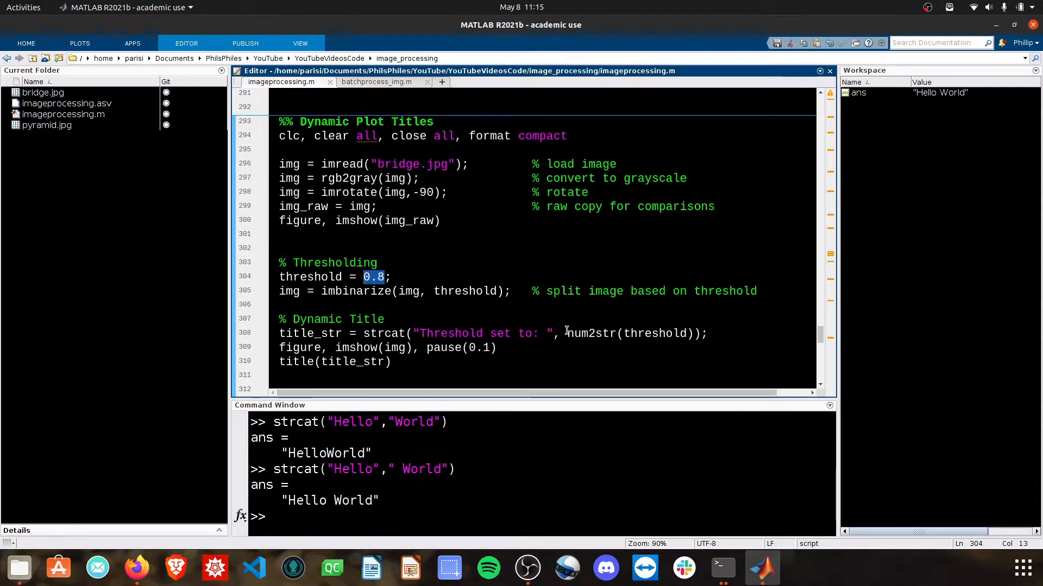
double_click(580, 333)
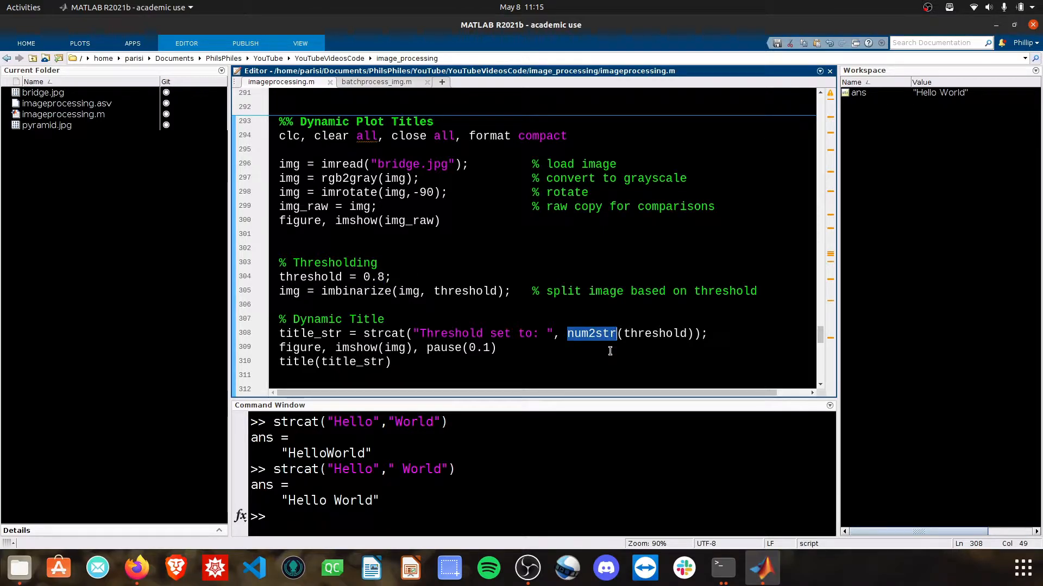
left_click(566, 333)
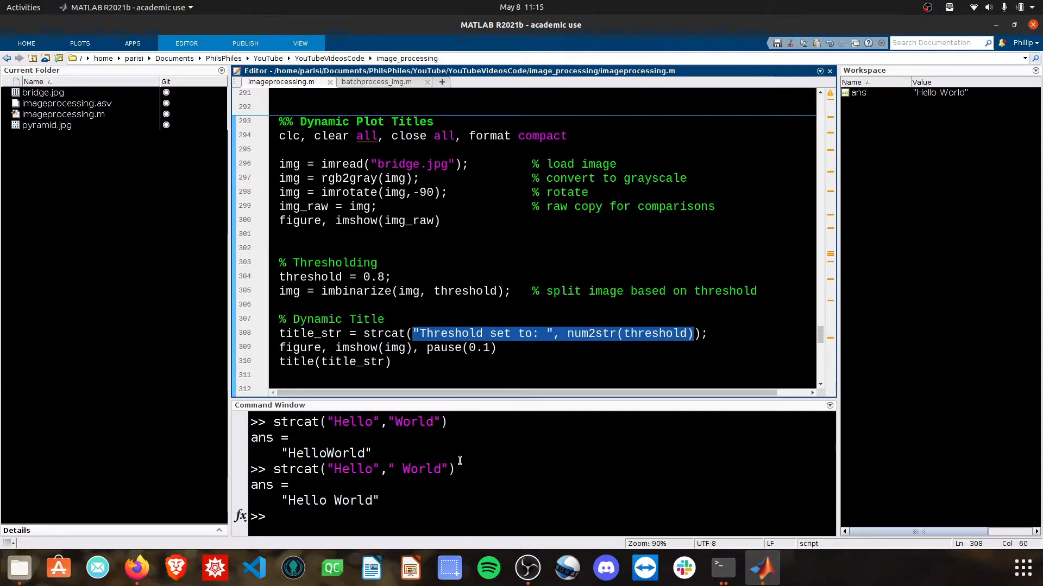
left_click_drag(296, 468, 456, 468)
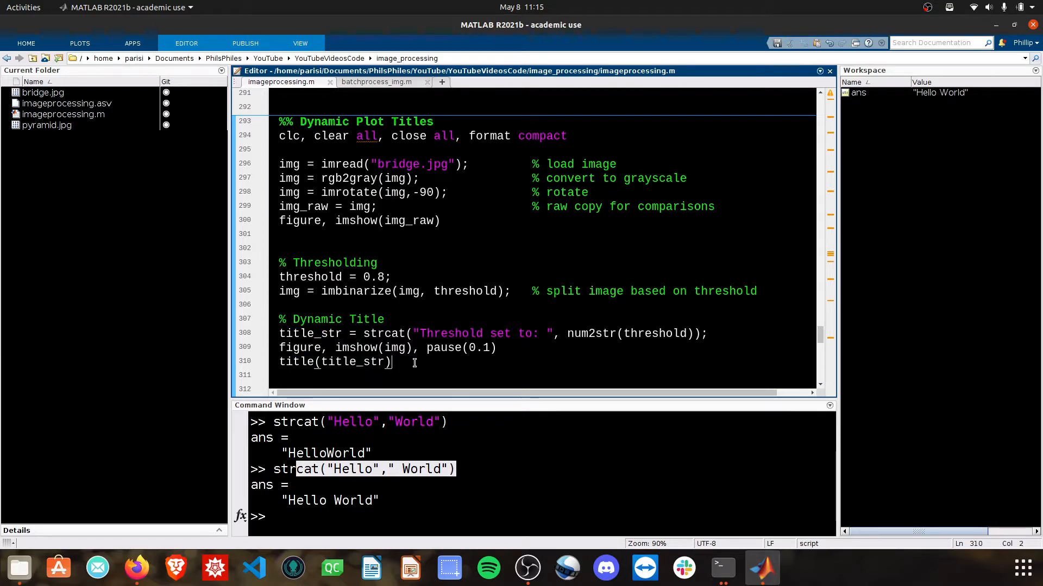
key("F5")
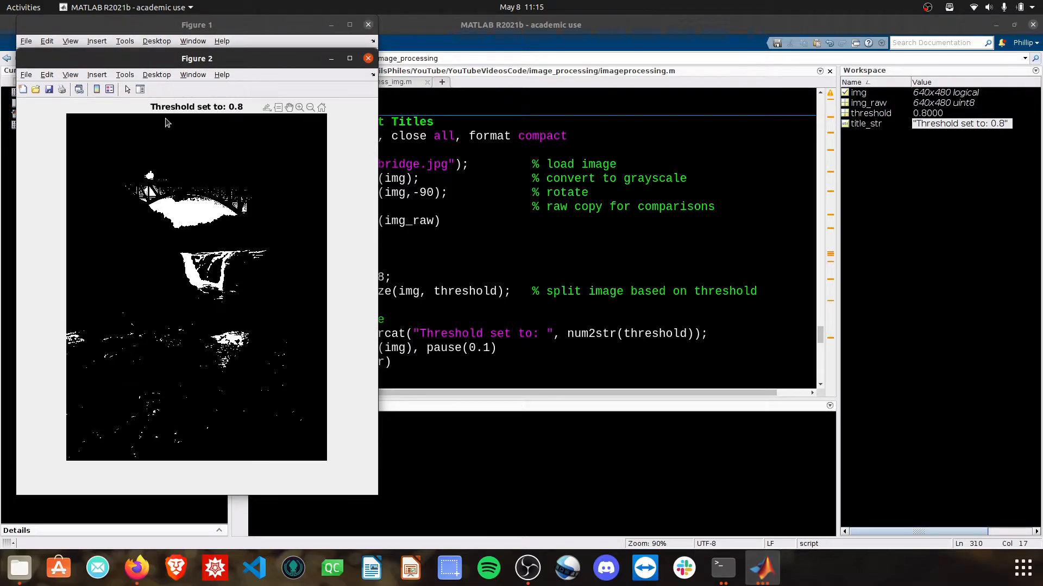
- Rerun the section with threshold 0.5 to refresh Figure 2
left_click(367, 58)
type("5")
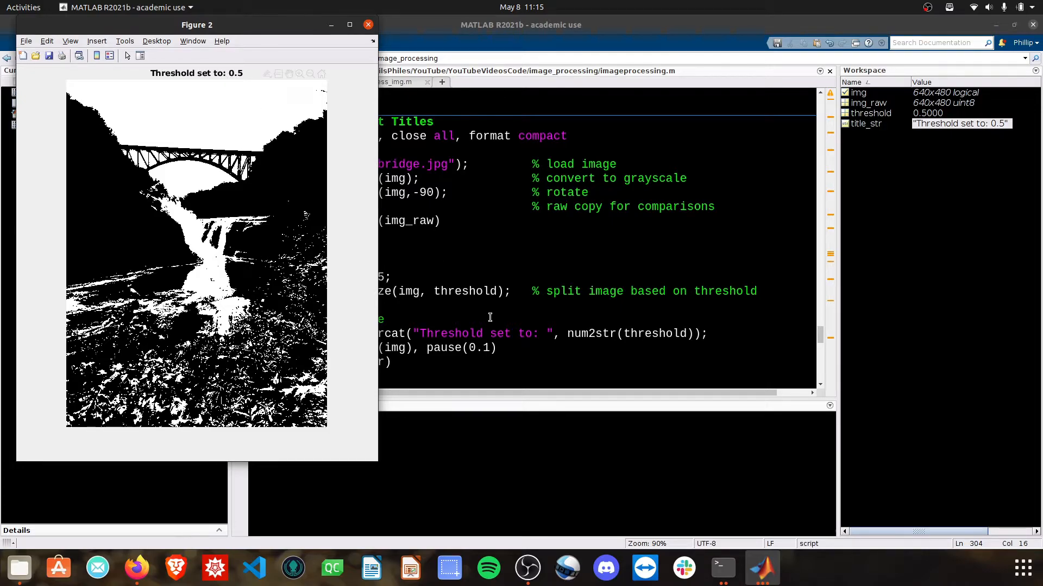
left_click(368, 24)
type("3:0.1:0.8")
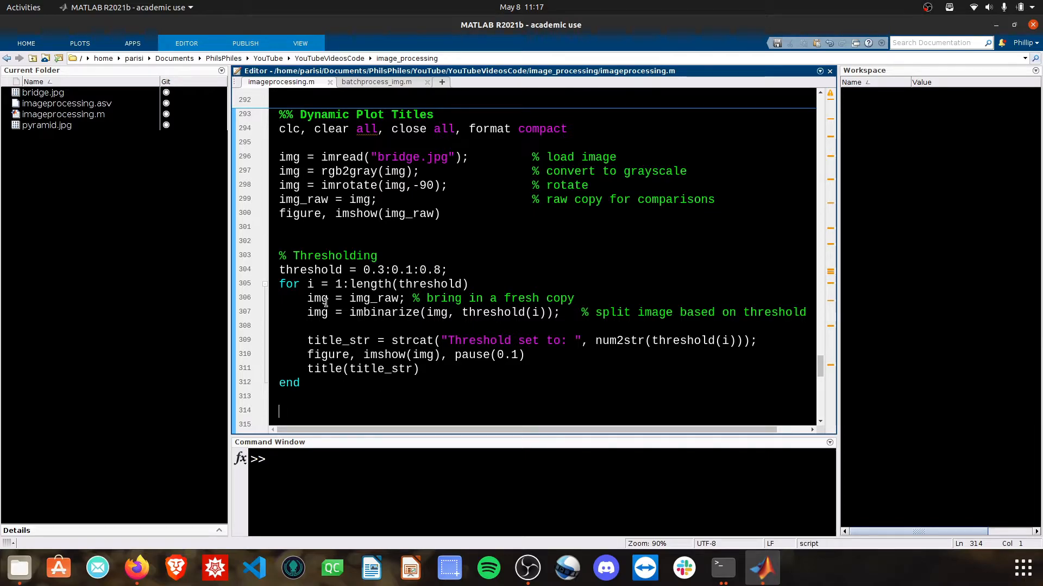
- Inspect the loop over threshold = 0.3:0.1:0.8 and its per-threshold title_str code
left_click_drag(279, 269, 384, 270)
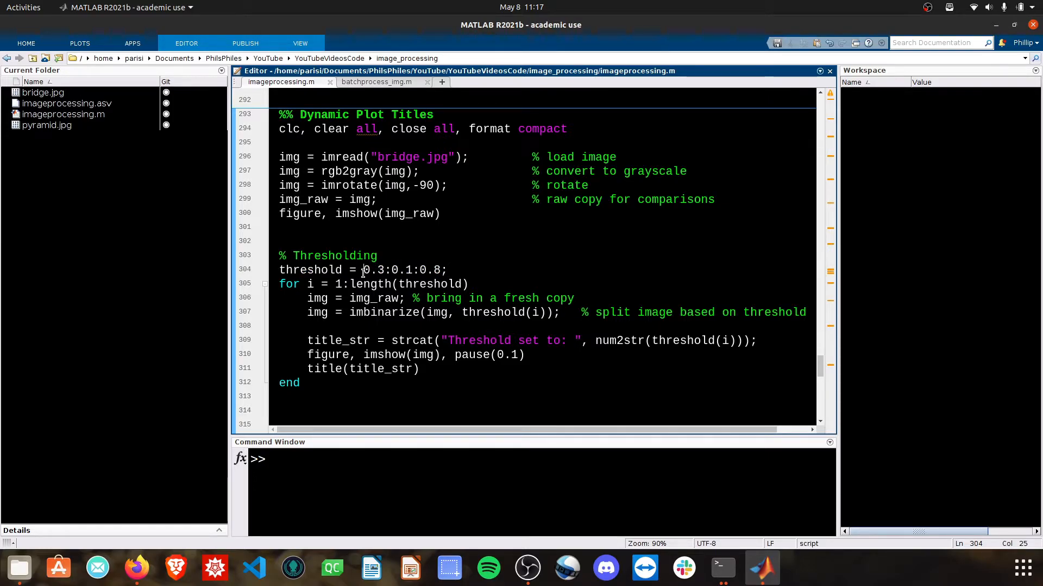
double_click(374, 270)
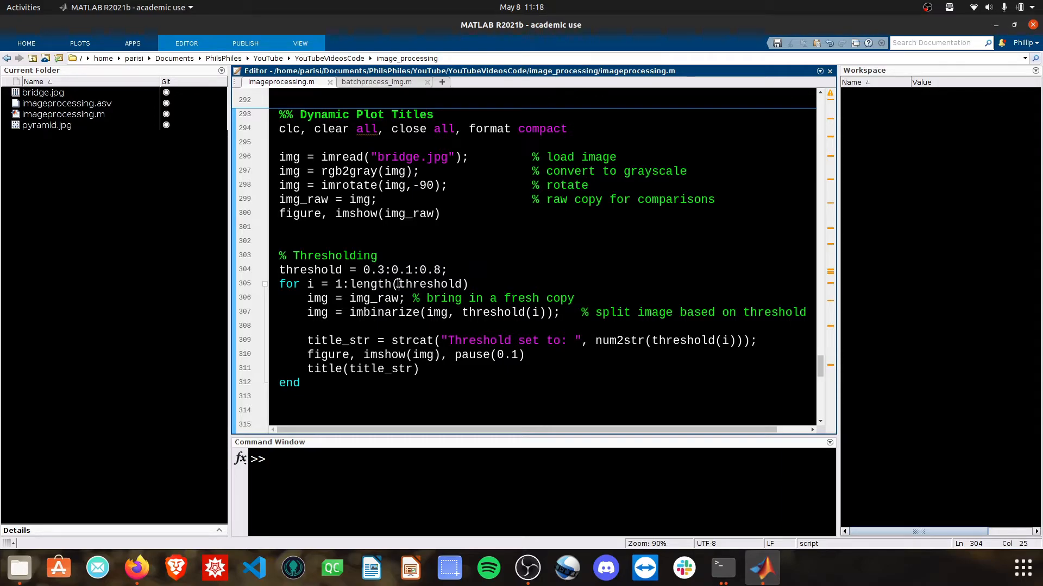
left_click(279, 284)
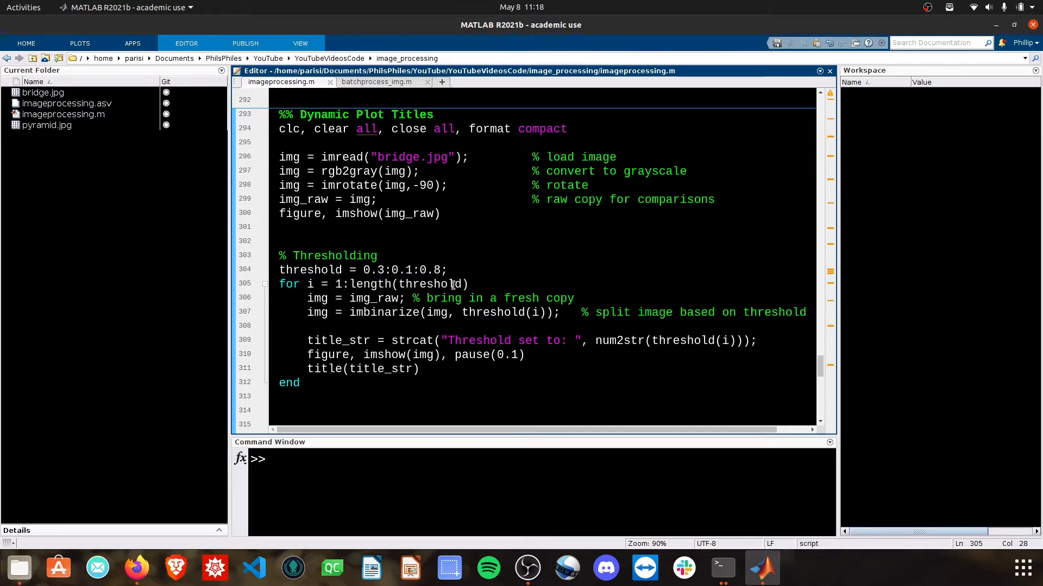
double_click(399, 270)
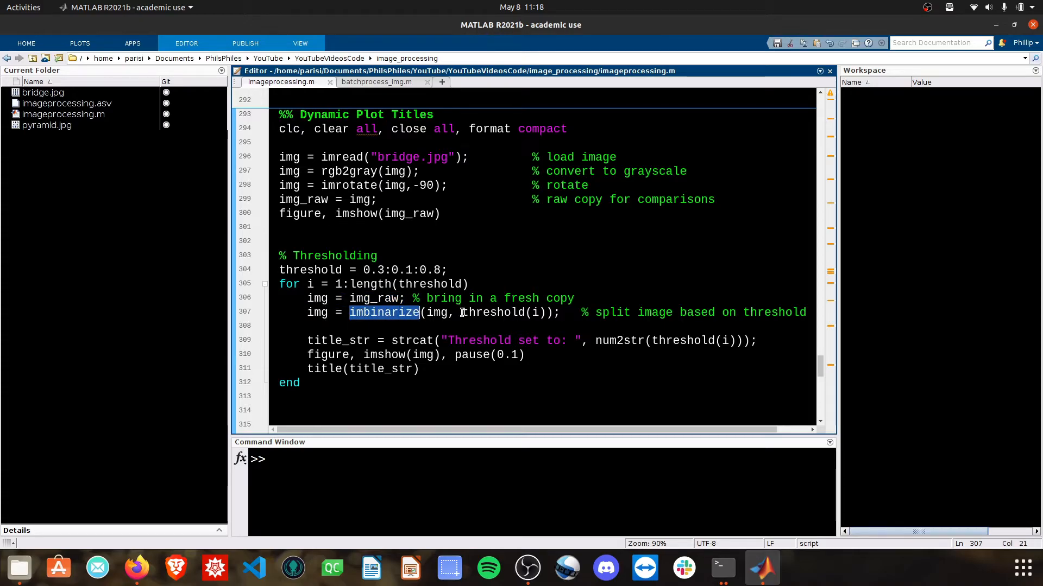
double_click(492, 313)
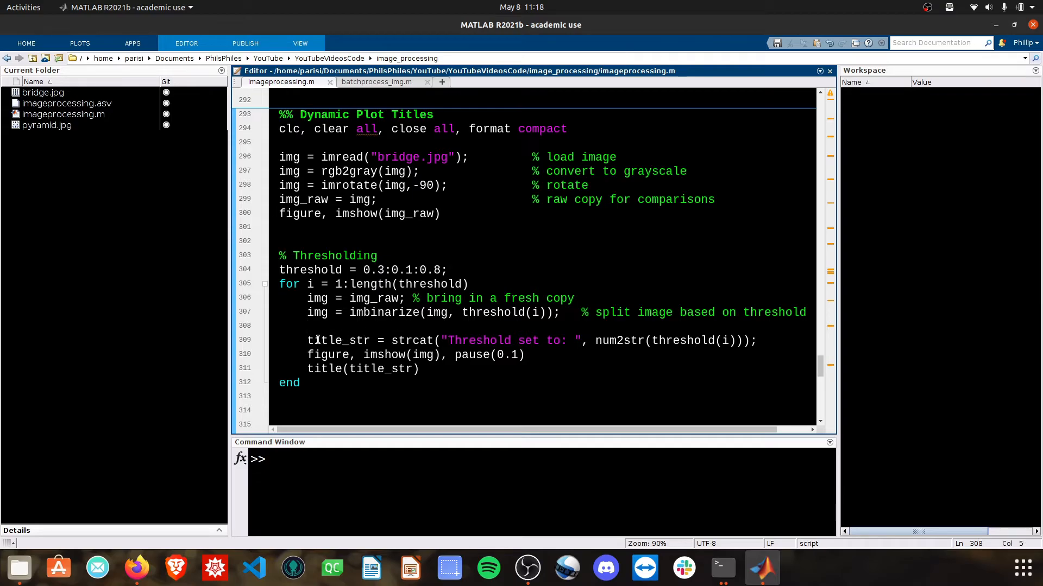
double_click(338, 340)
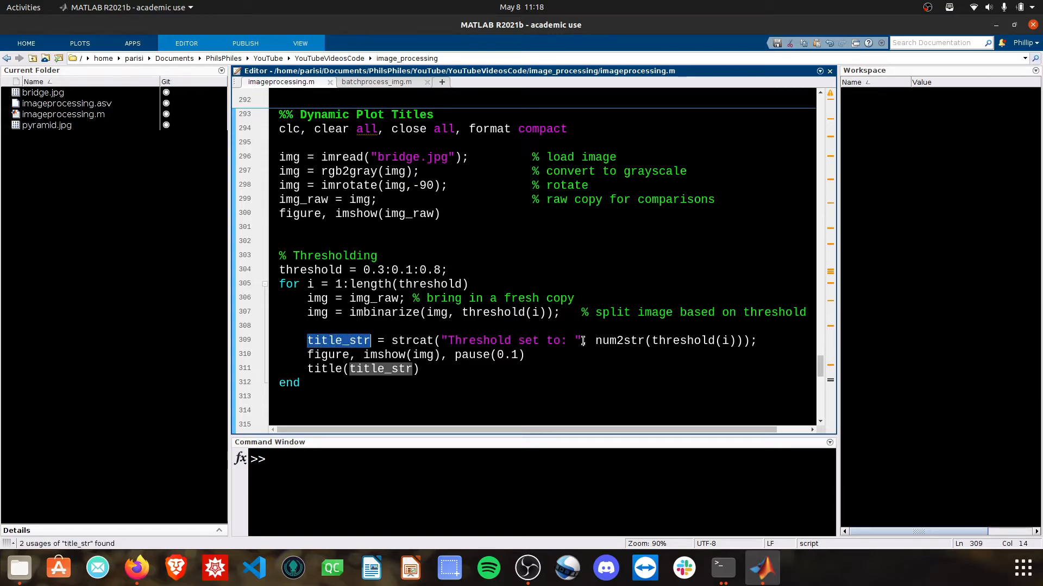
double_click(618, 340)
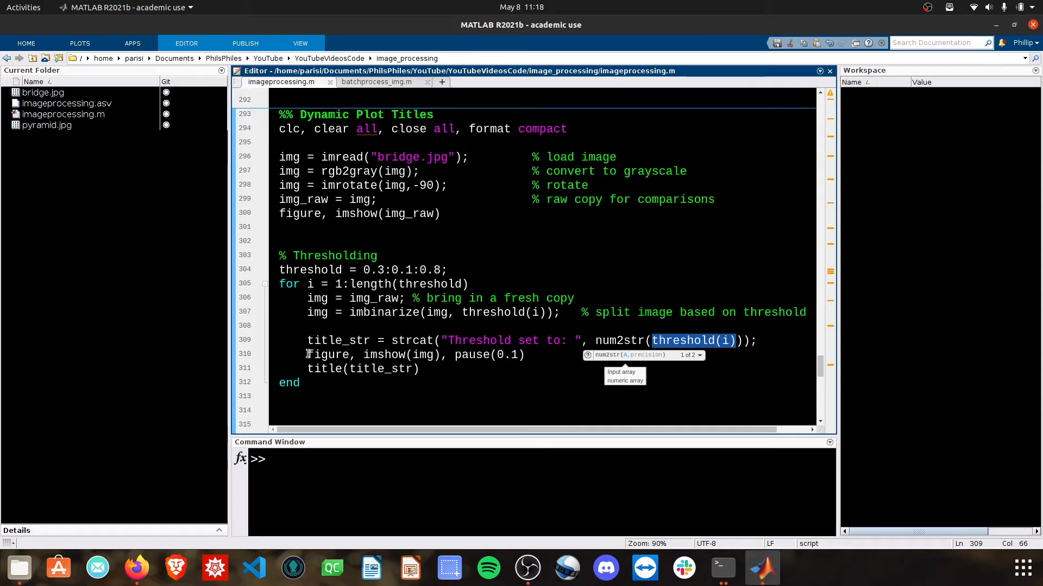
left_click_drag(306, 355, 418, 369)
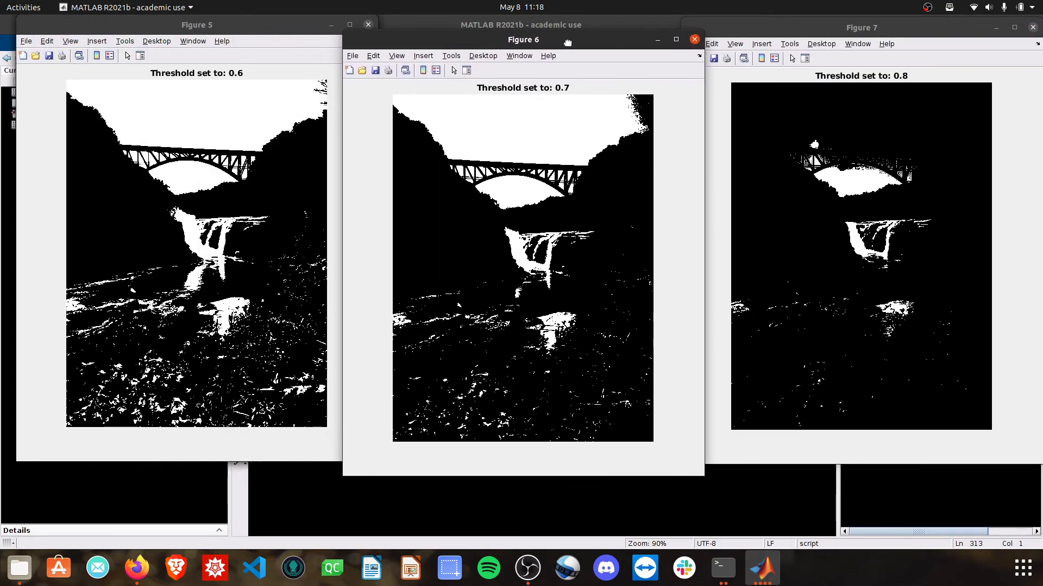
left_click_drag(522, 39, 527, 39)
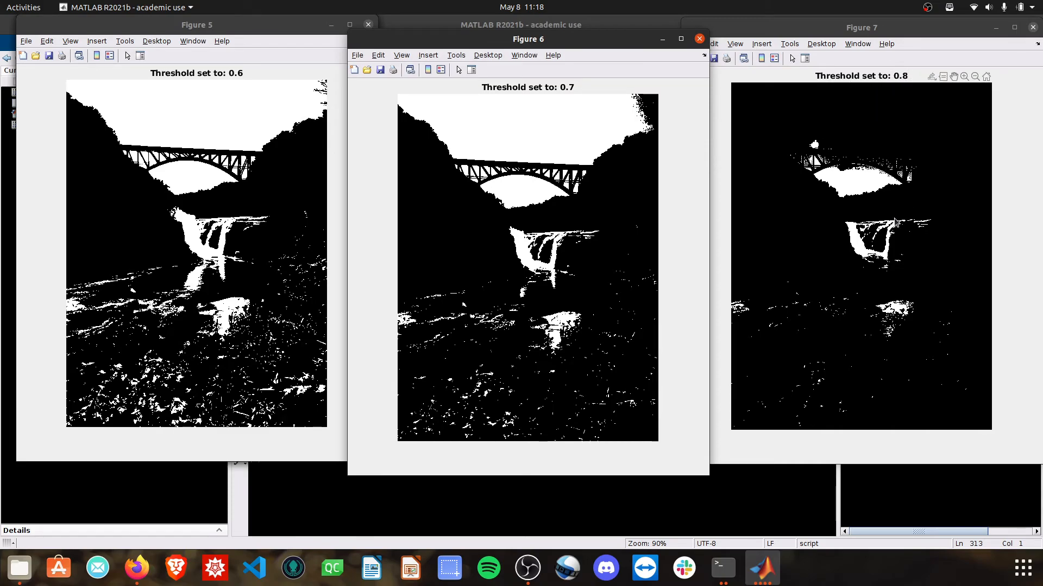
mouse_move(903, 80)
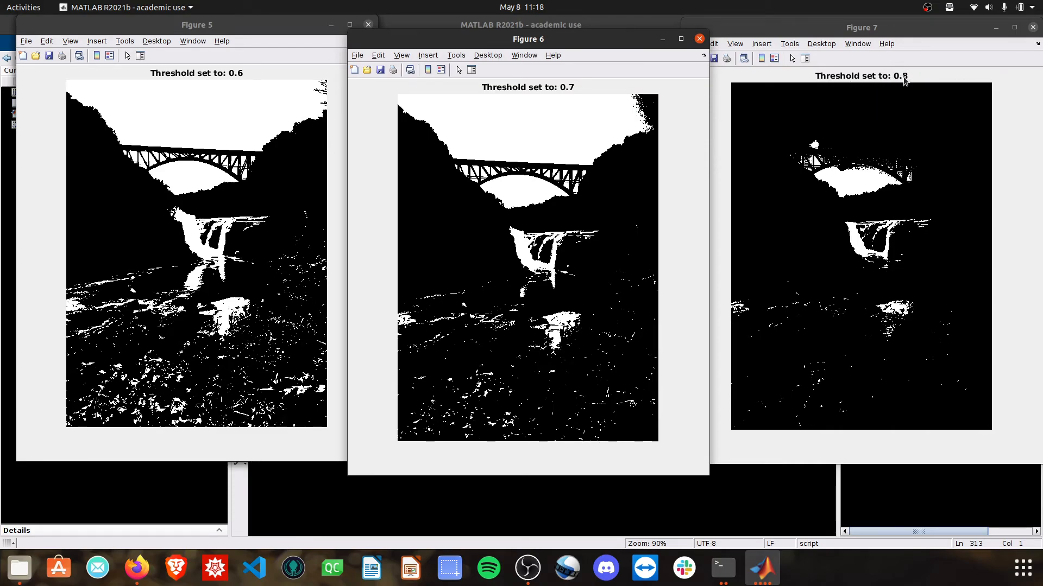